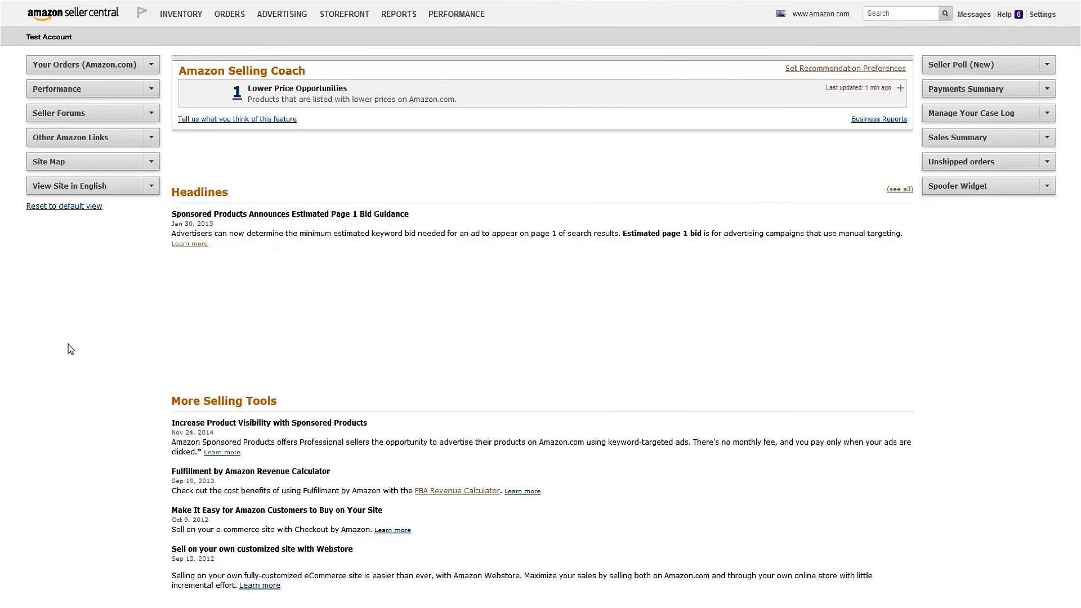
{"action": "mouse_move", "coordinate": [178, 97]}
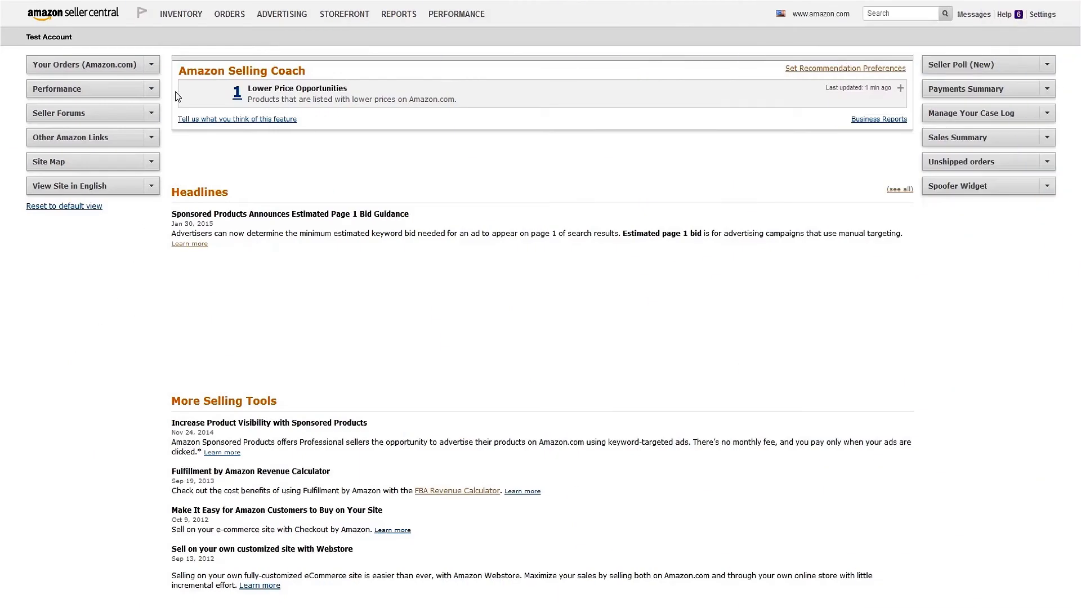
From Manage Inventory, edit the Calphalon HE600CG countertop grill listing
{"action": "left_click", "coordinate": [181, 14]}
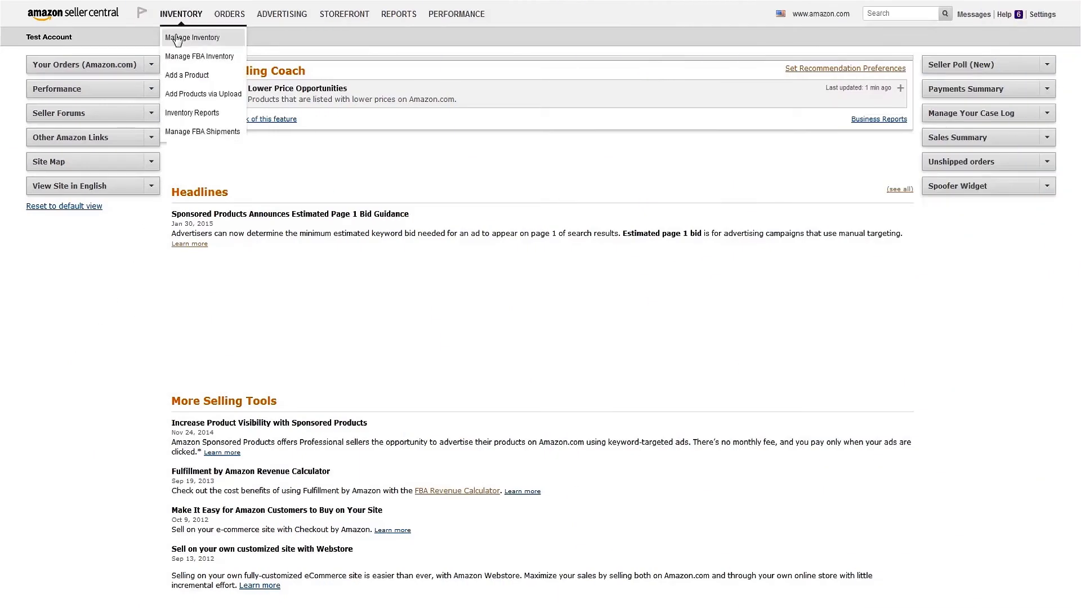
{"action": "left_click", "coordinate": [192, 38]}
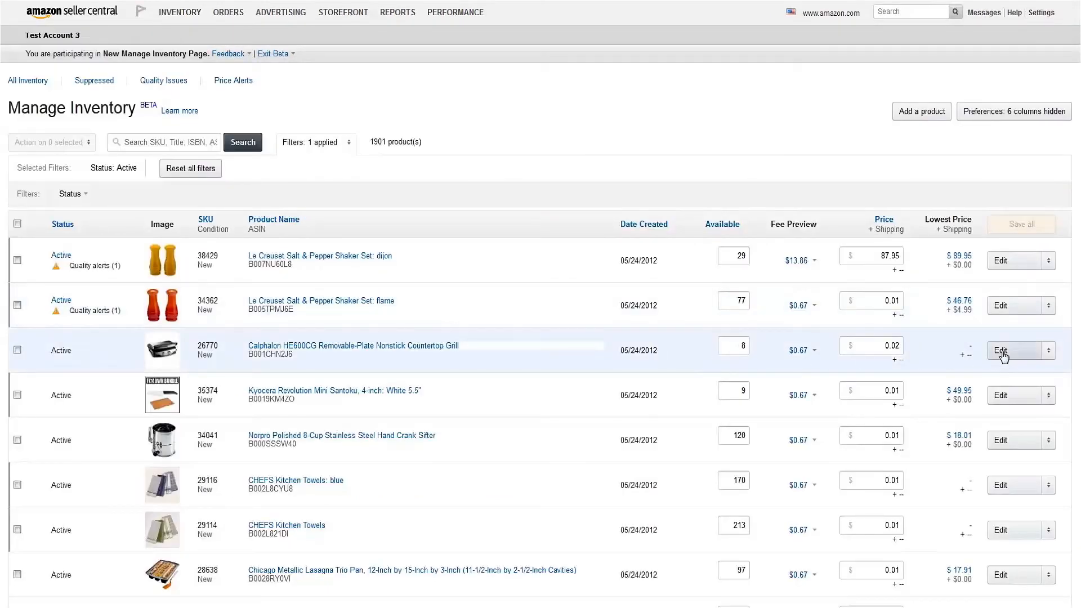
{"action": "left_click", "coordinate": [1013, 350]}
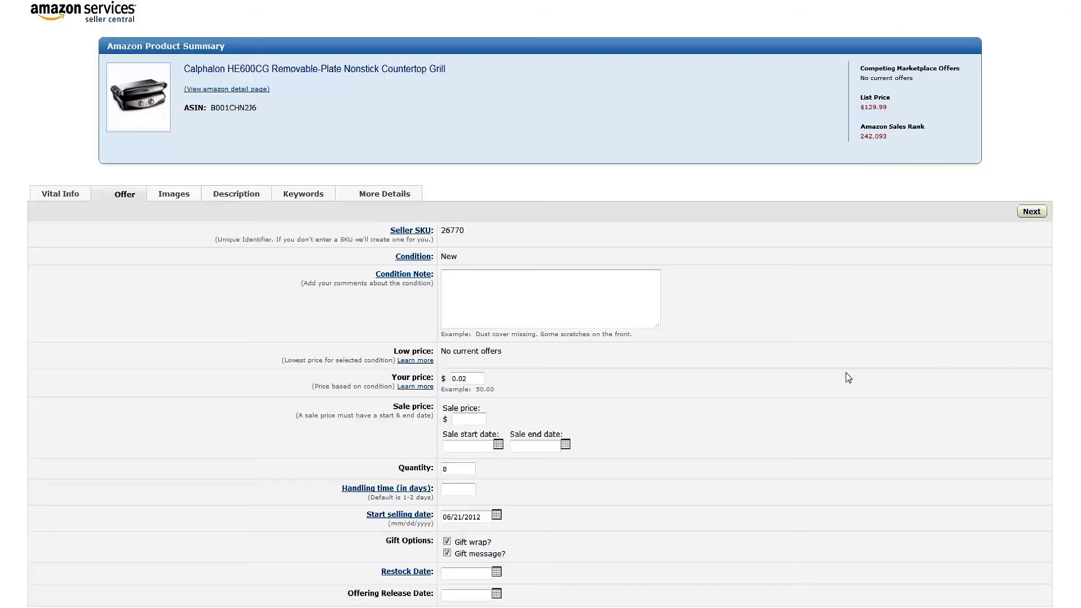
Review Vital Info and Description for the grill, save the listing and return home
{"action": "left_click", "coordinate": [59, 194]}
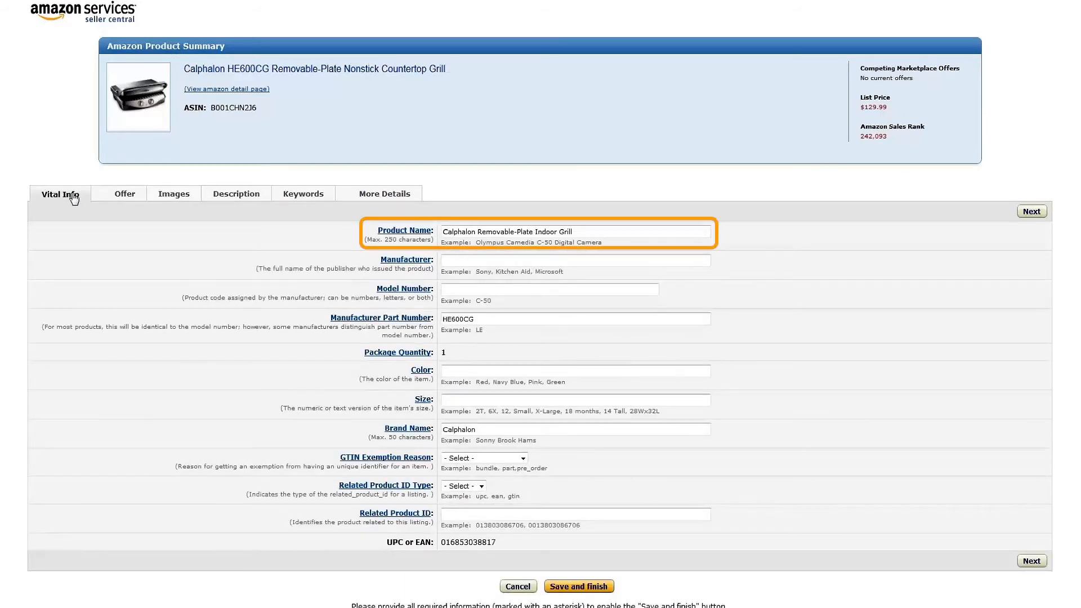
{"action": "left_click", "coordinate": [237, 194]}
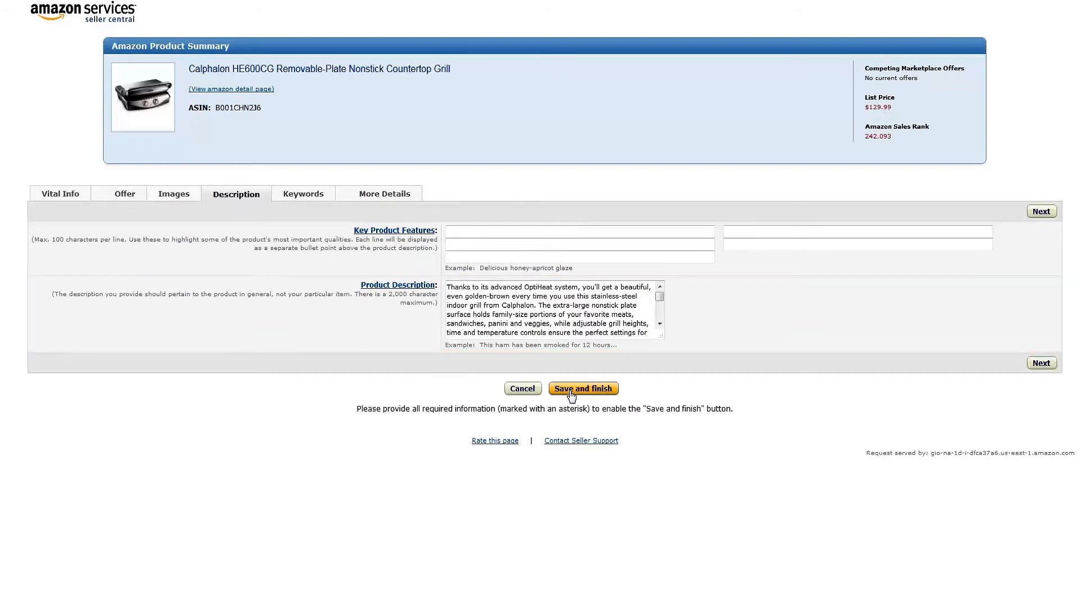
{"action": "left_click", "coordinate": [583, 389]}
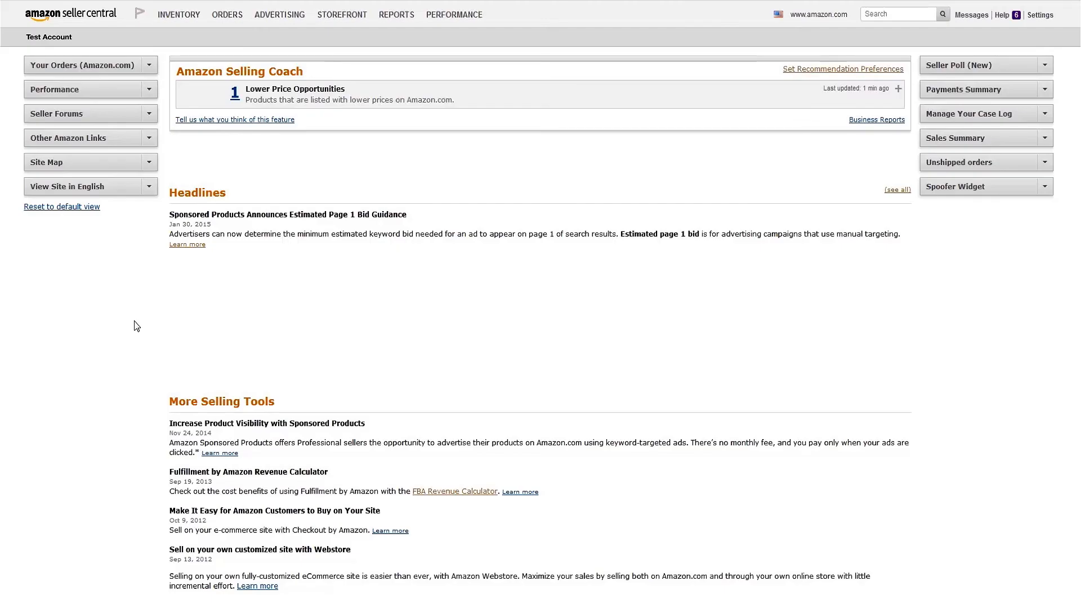
{"action": "left_click", "coordinate": [178, 15]}
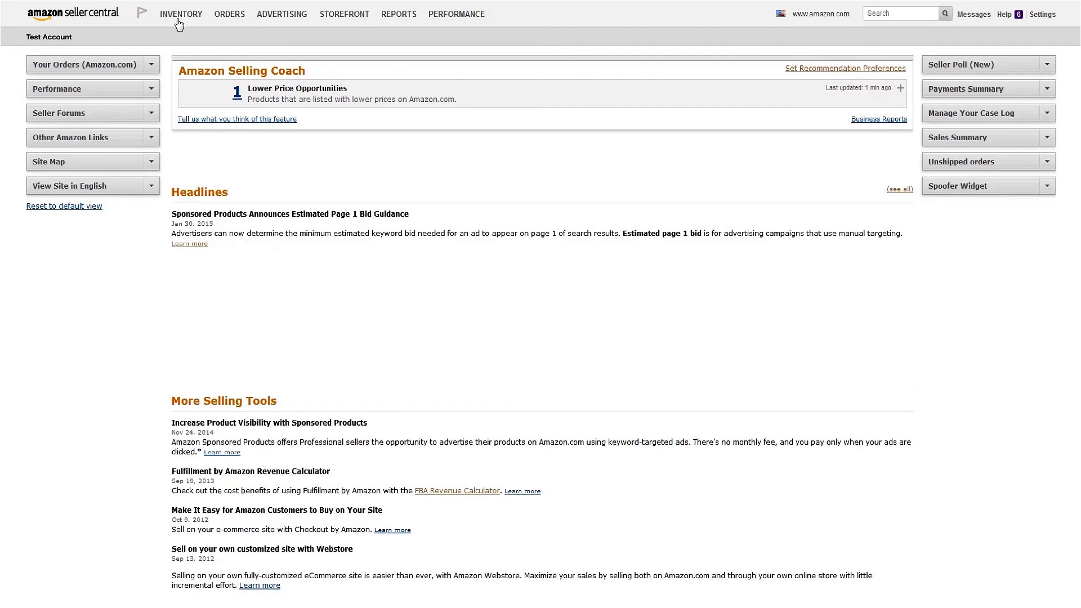
In Manage Inventory, choose an action from the Edit dropdown for the Henckels poultry shears
{"action": "left_click", "coordinate": [181, 15]}
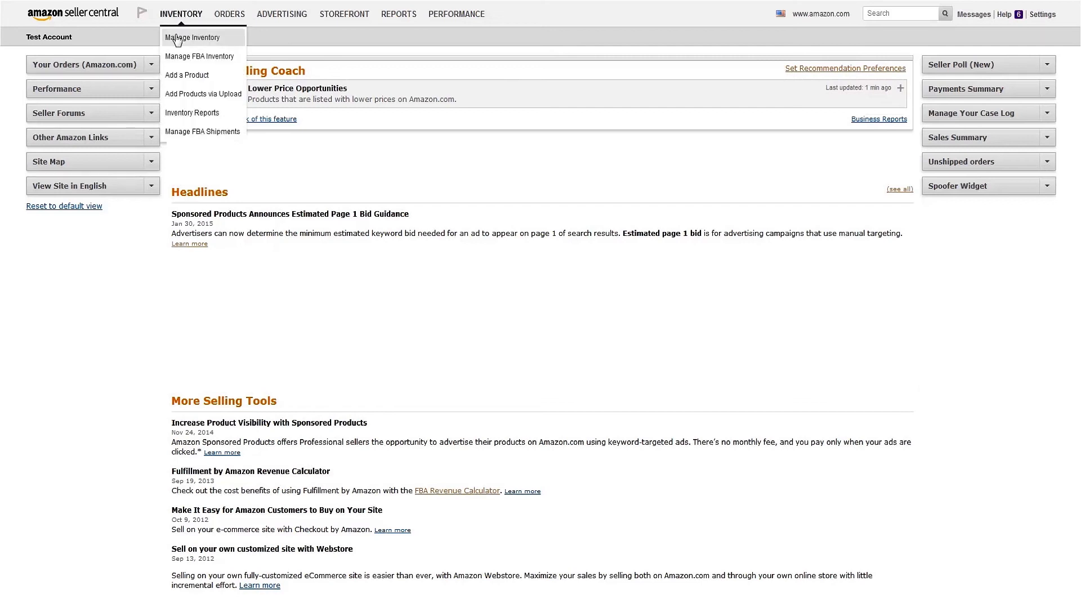
{"action": "left_click", "coordinate": [189, 37]}
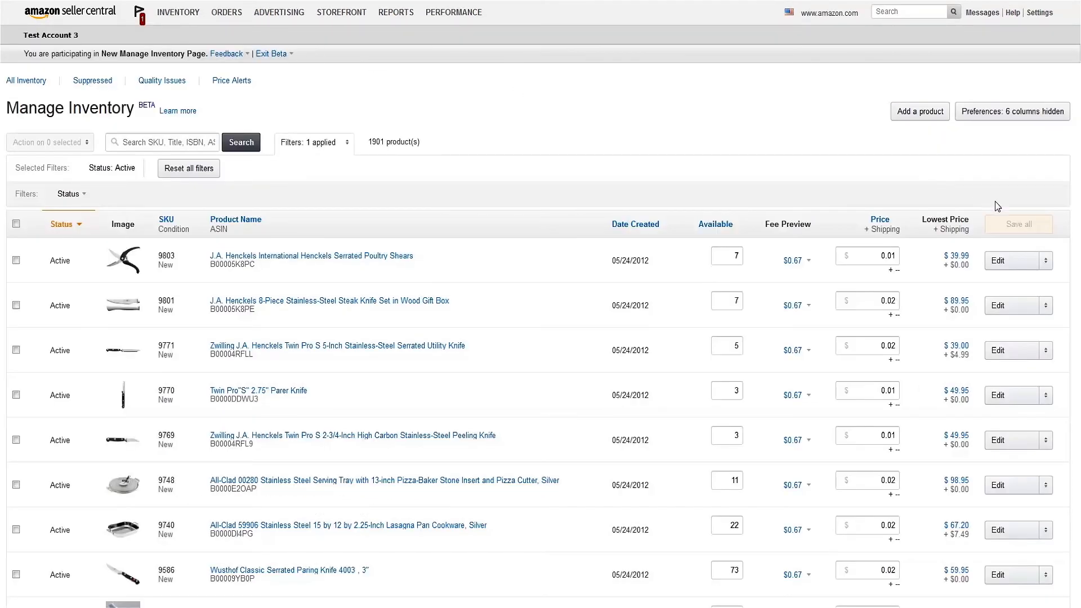
{"action": "left_click", "coordinate": [1047, 262]}
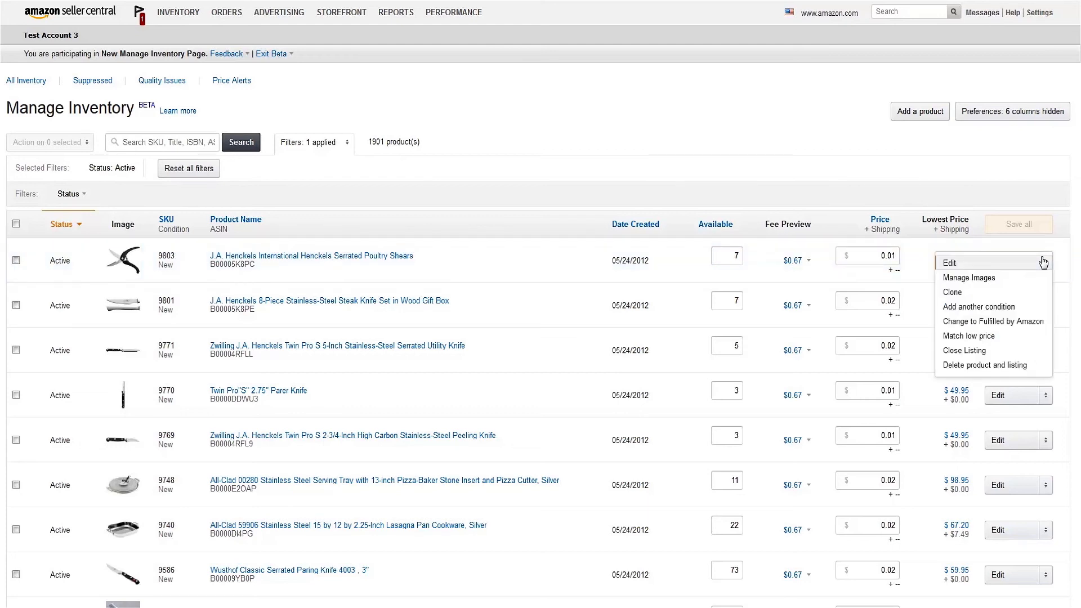
{"action": "left_click", "coordinate": [968, 277]}
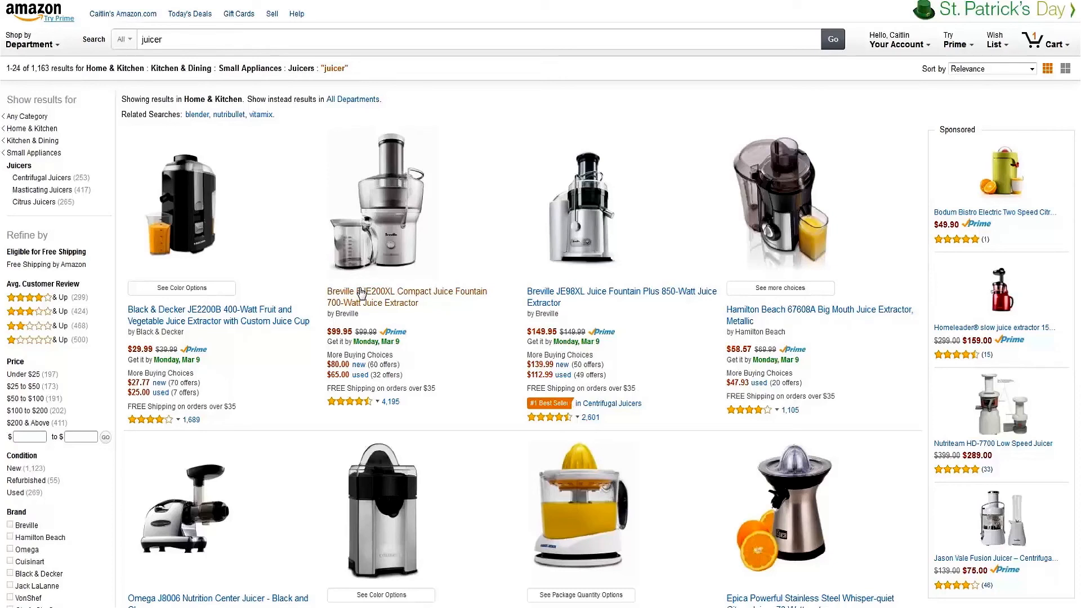
Open the Breville BJE200XL Compact Juice Fountain product page from the juicer results
{"action": "left_click", "coordinate": [406, 290]}
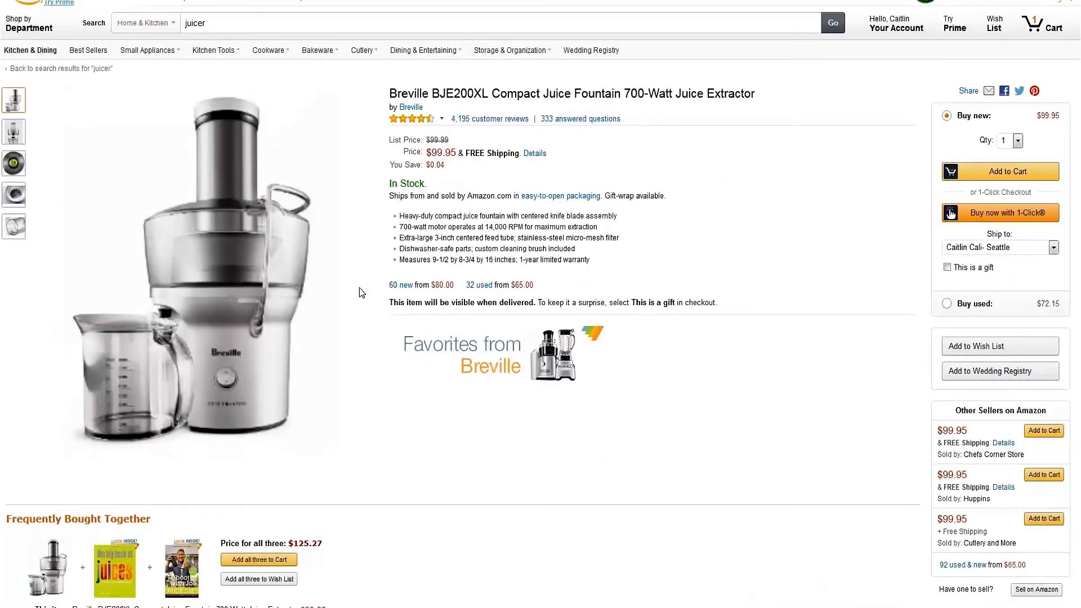
{"action": "scroll", "scroll_direction": "down", "scroll_amount": 3}
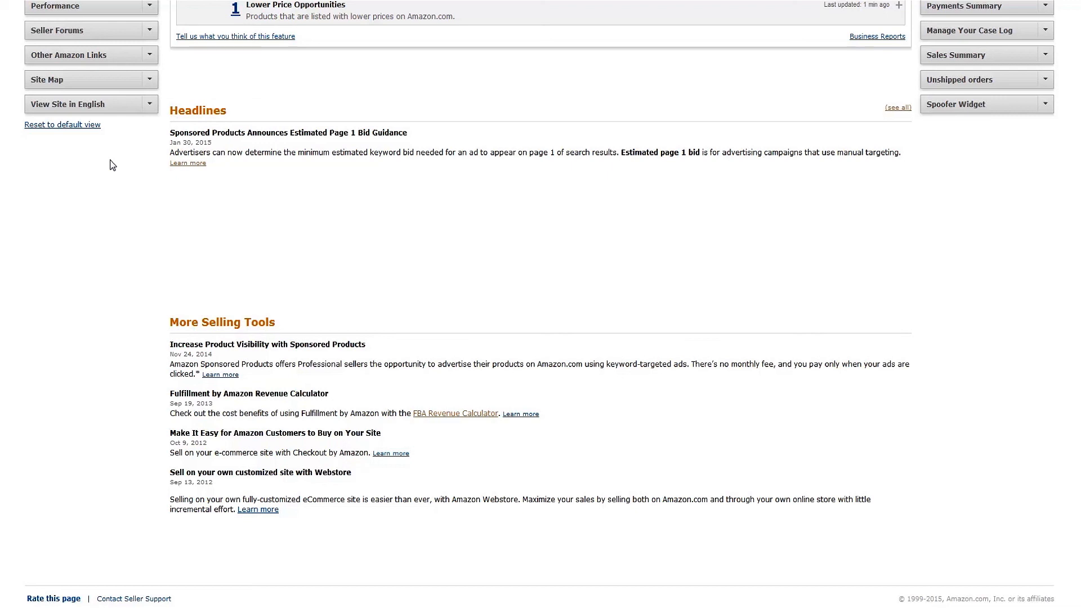
{"action": "mouse_move", "coordinate": [122, 295]}
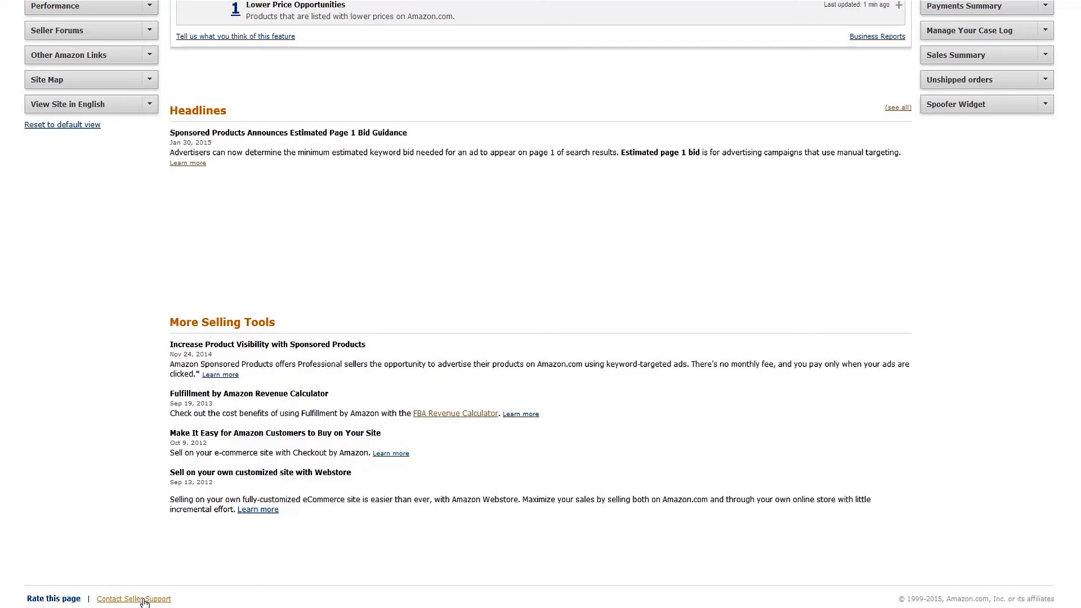
Reach the Contact us page via Contact Seller Support in the footer
{"action": "left_click", "coordinate": [133, 600]}
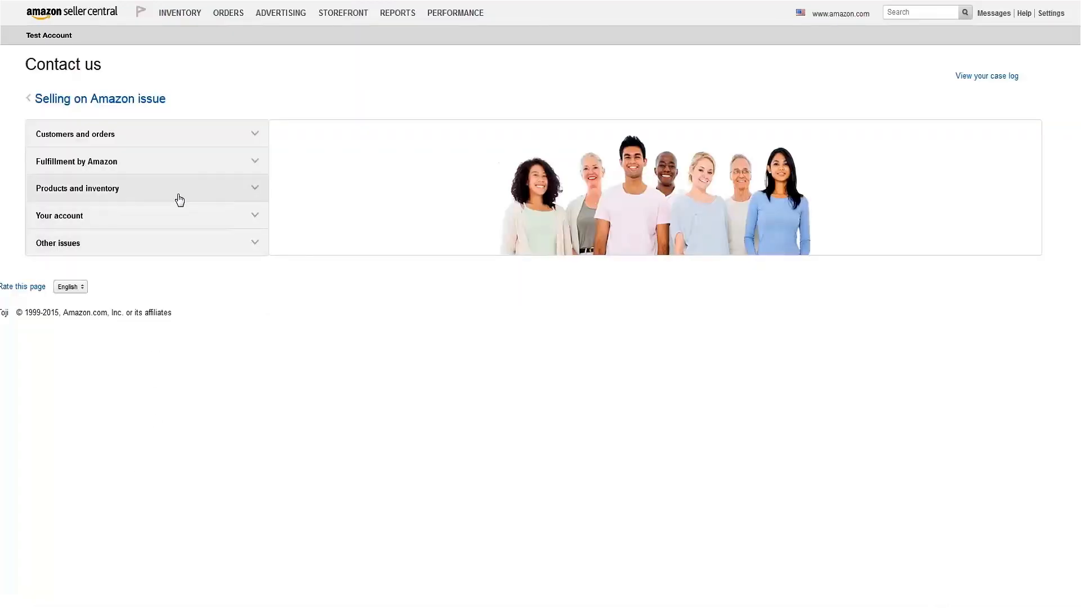
Choose Product page issue and select Fix a product page to start the request
{"action": "left_click", "coordinate": [77, 188]}
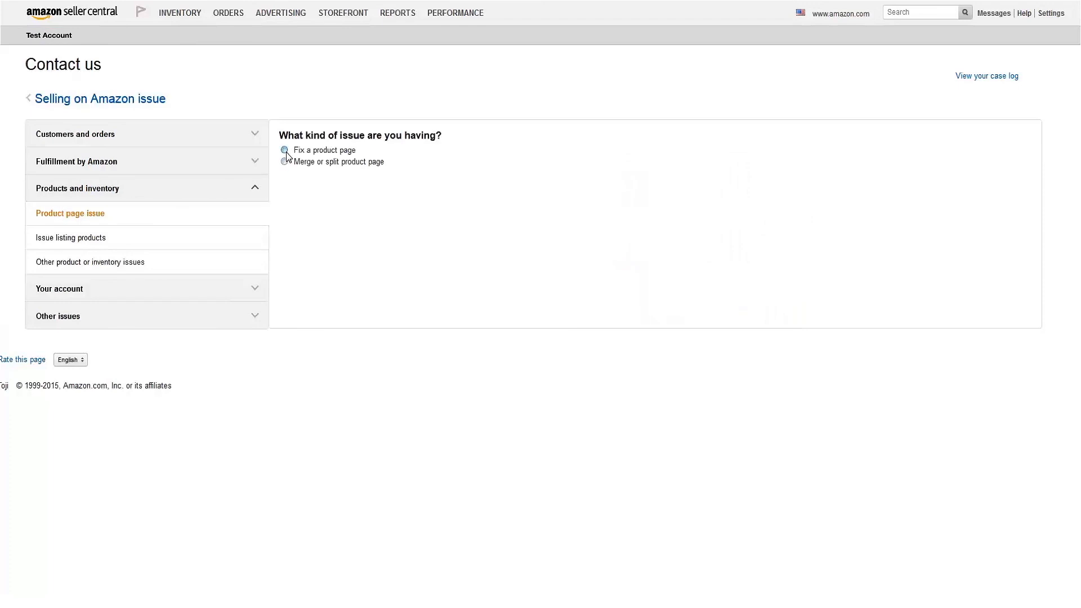
{"action": "left_click", "coordinate": [285, 151]}
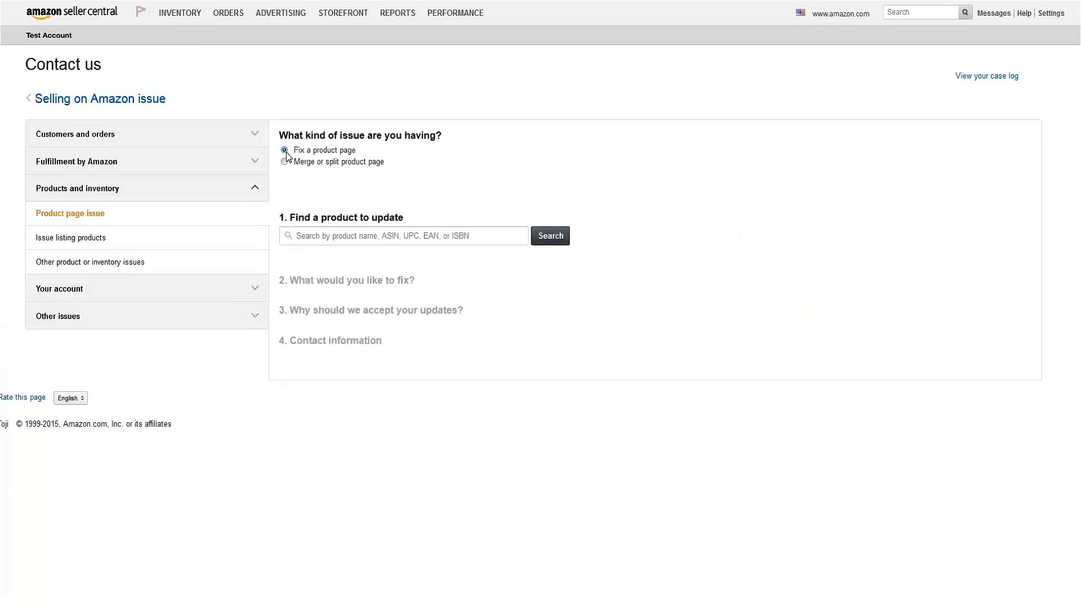